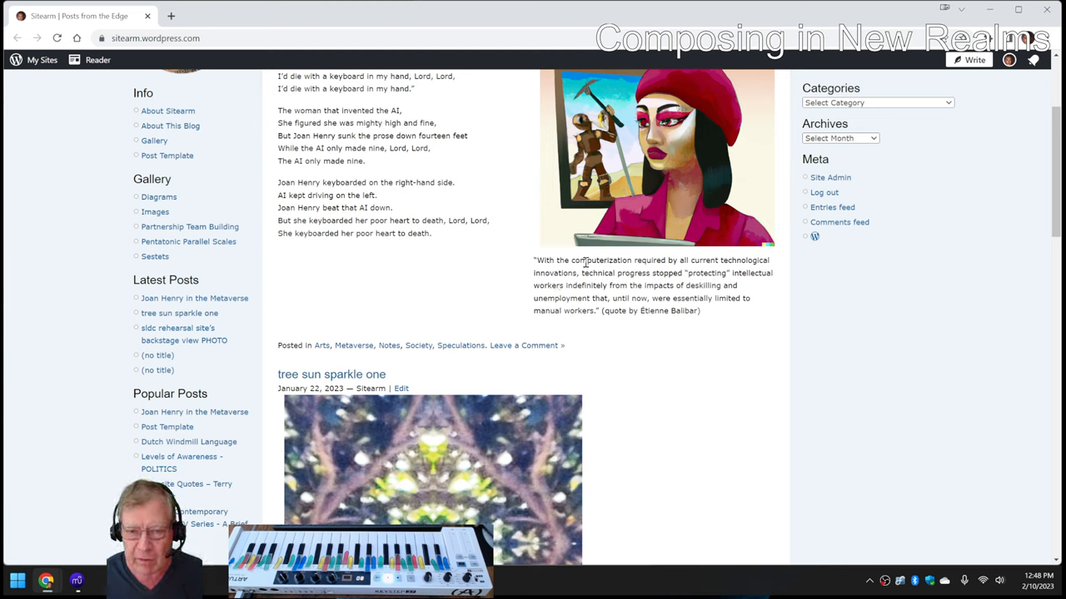
Scroll to MetaPhraseFourA and select its opening flute measure as the starting point
scroll("up", 3)
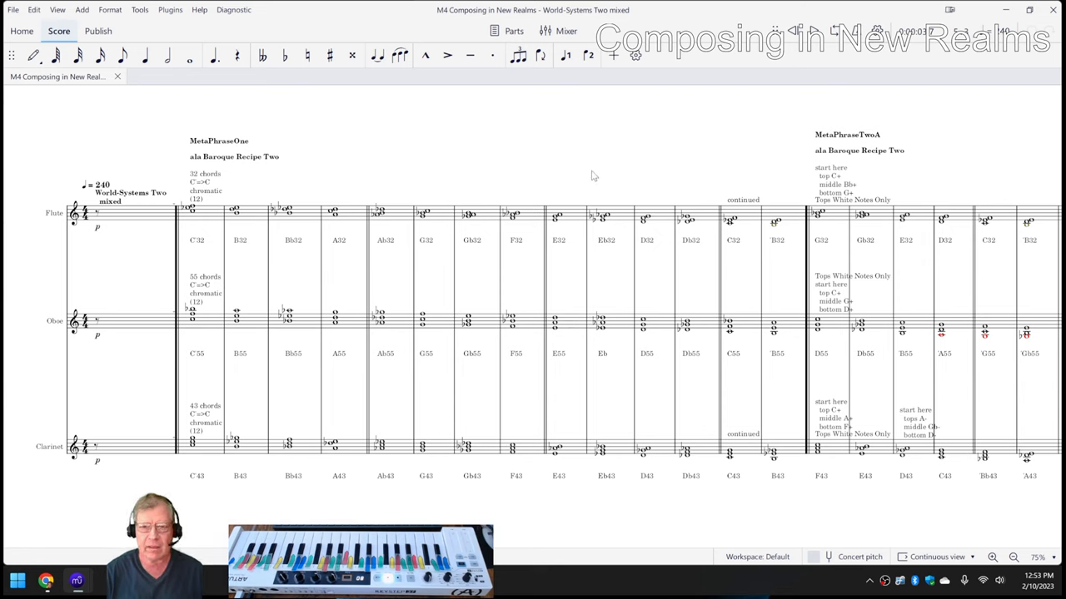
scroll("right", 3)
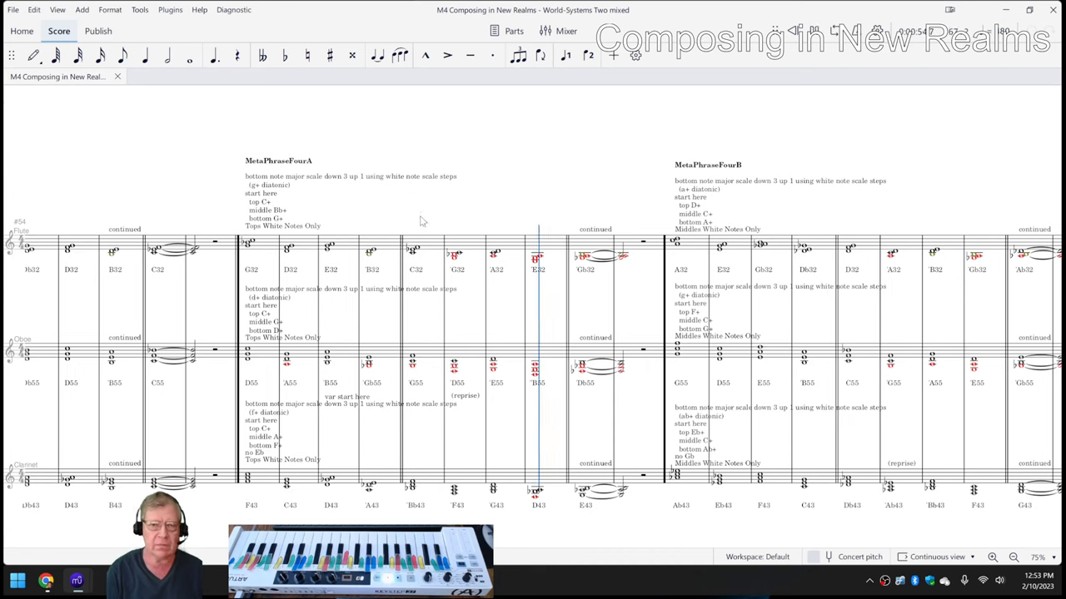
left_click(252, 245)
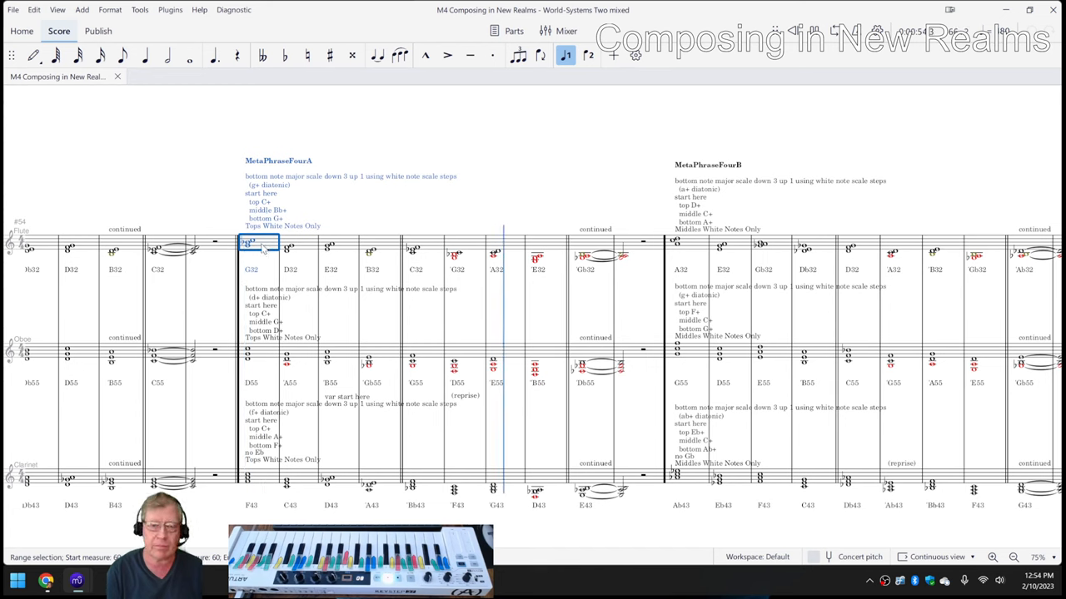